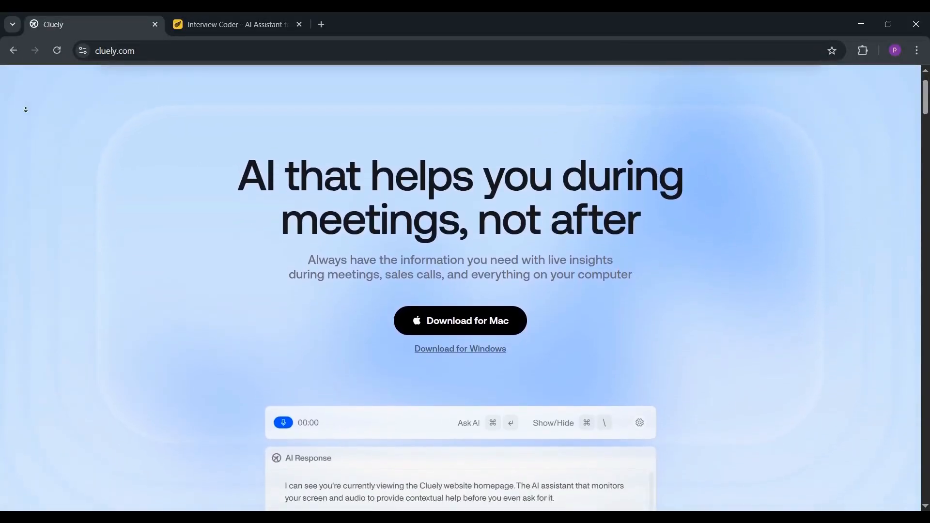
Scroll the Cluely homepage past the hero and AI response demo to 'Sees your screen' and 'Hears your audio'
scroll(down, 3)
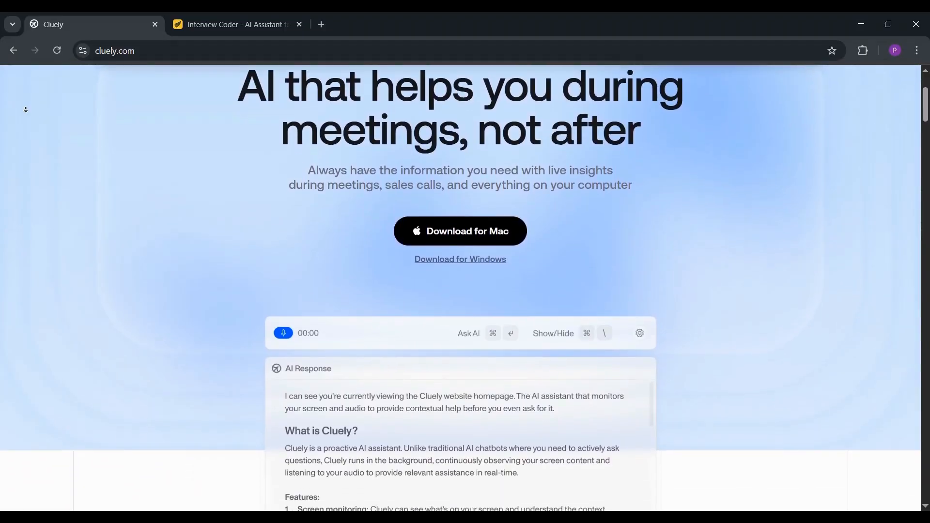
scroll(down, 3)
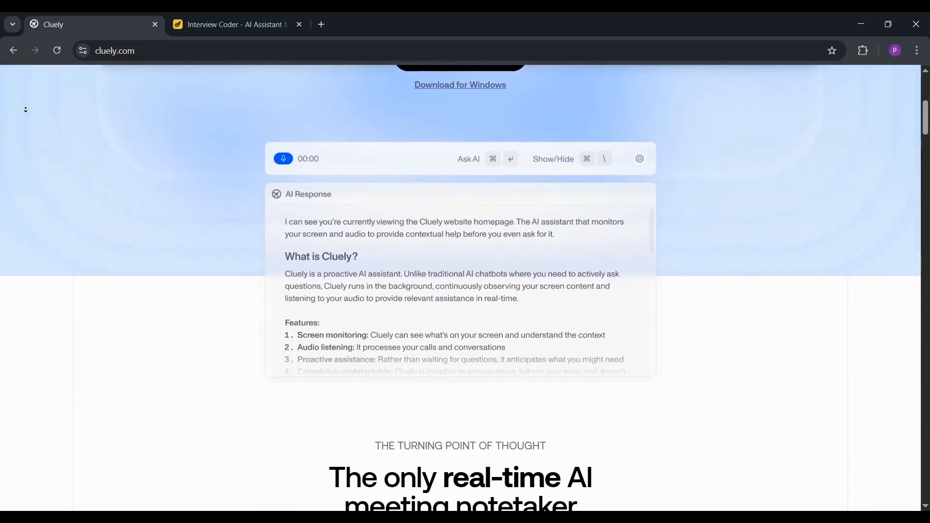
scroll(down, 3)
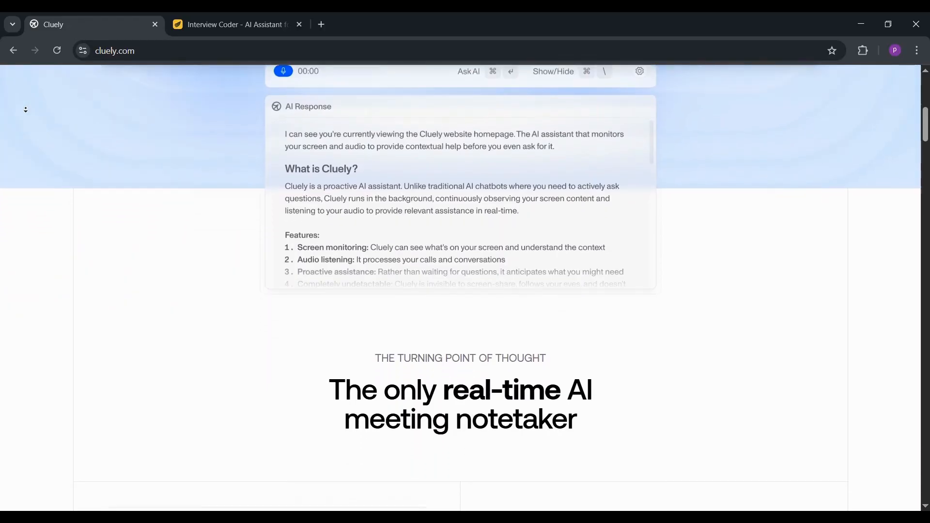
scroll(down, 3)
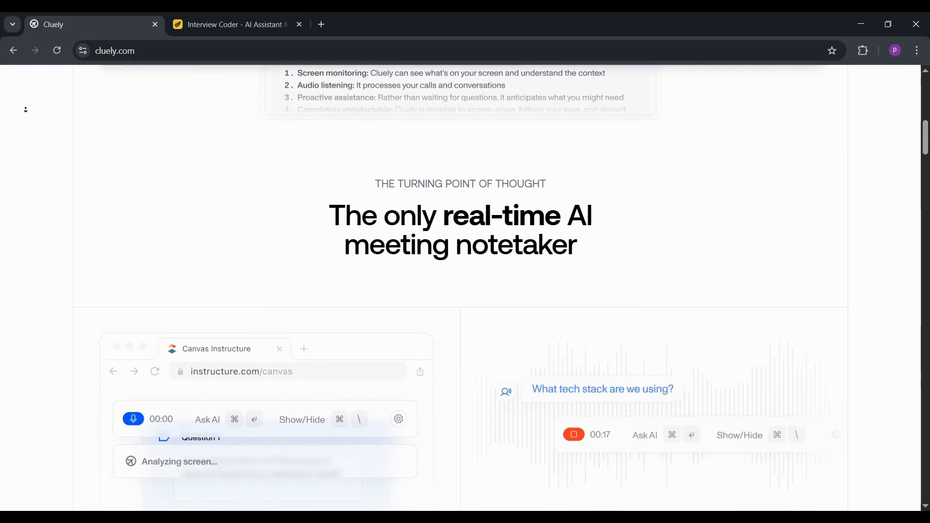
scroll(down, 3)
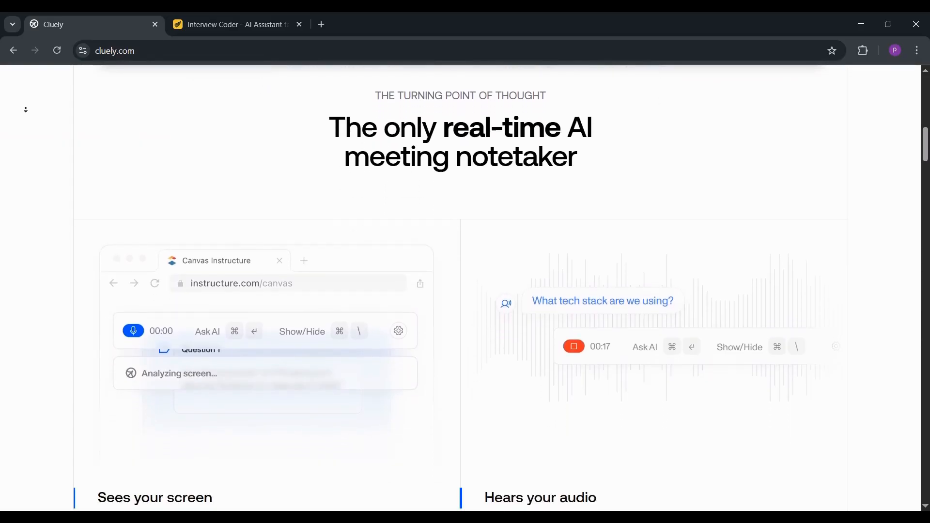
scroll(down, 3)
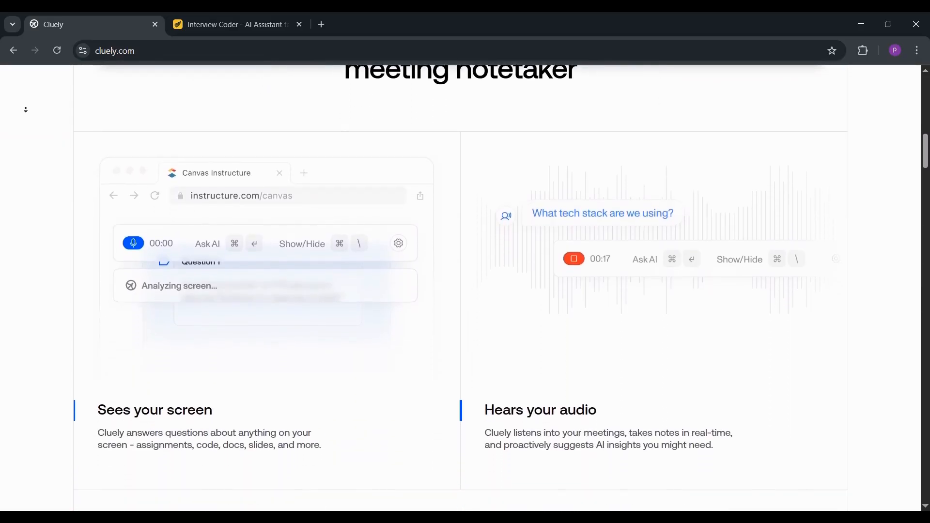
scroll(down, 3)
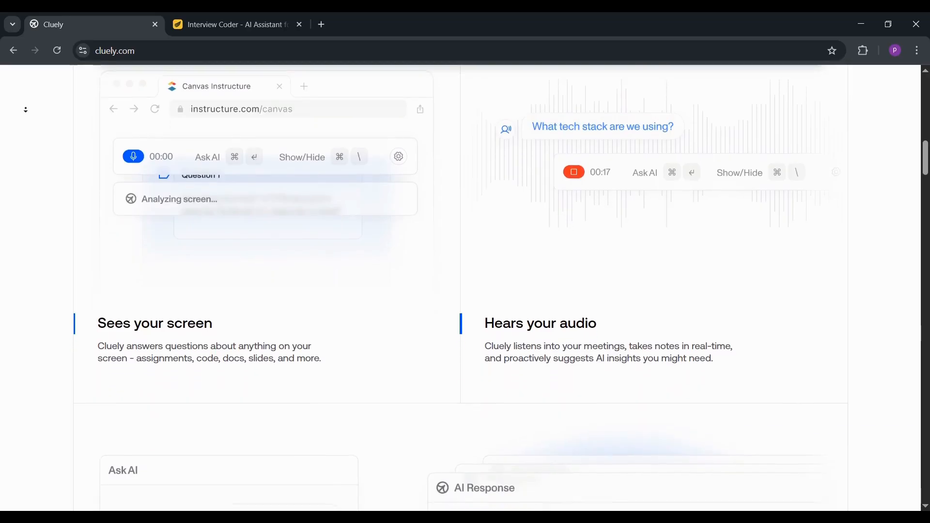
Scroll on past 'One shortcut away' and the testimonial to 'Works on all platforms. No meeting bots.'
scroll(down, 3)
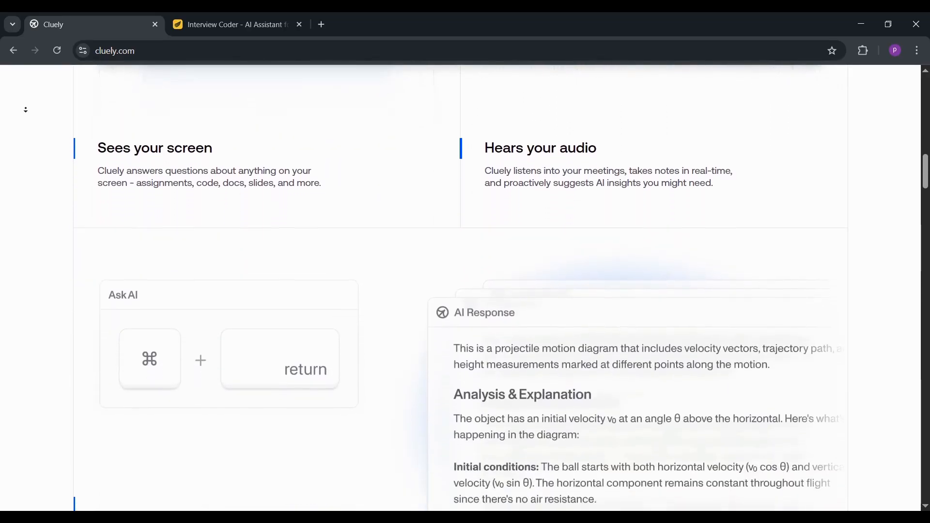
scroll(down, 3)
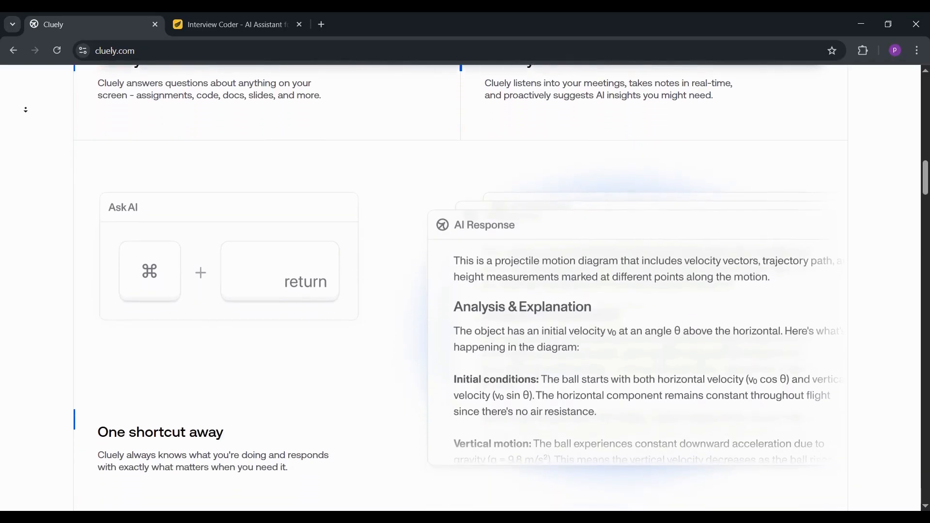
scroll(down, 3)
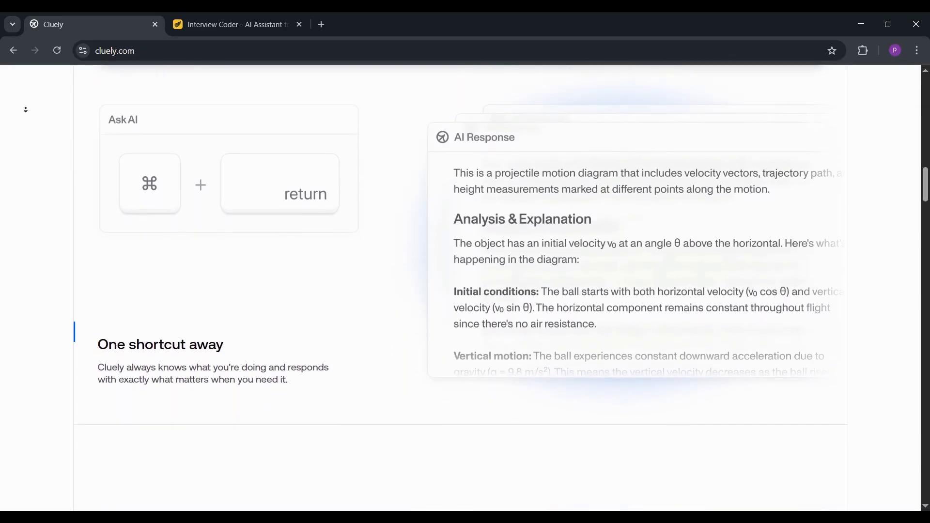
scroll(down, 3)
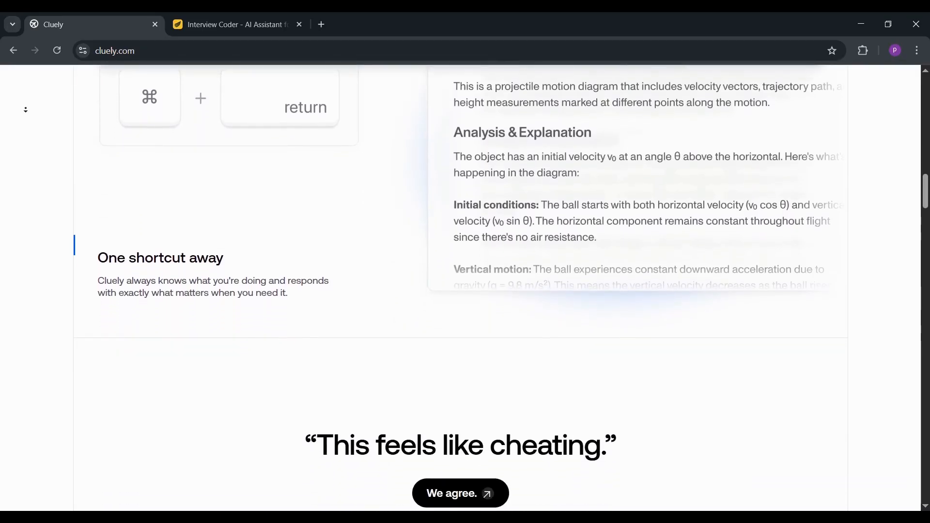
scroll(down, 3)
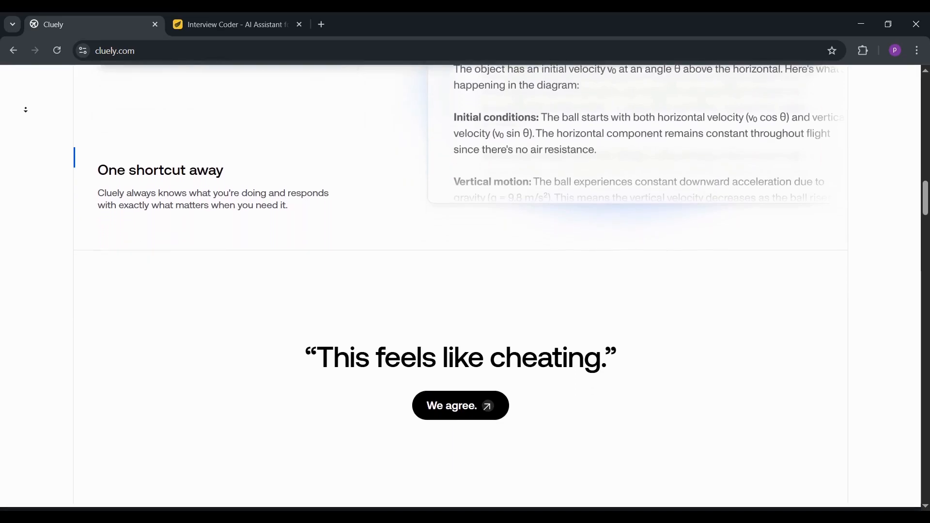
scroll(down, 3)
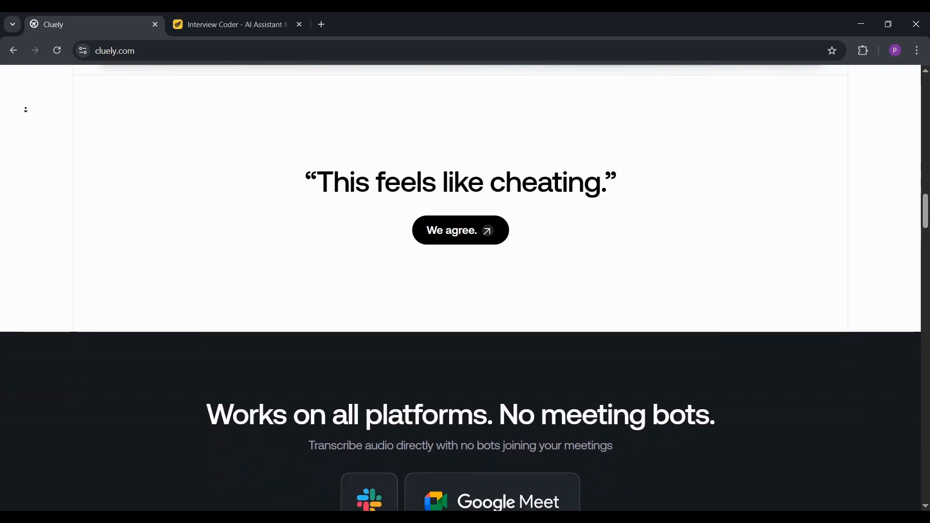
scroll(down, 3)
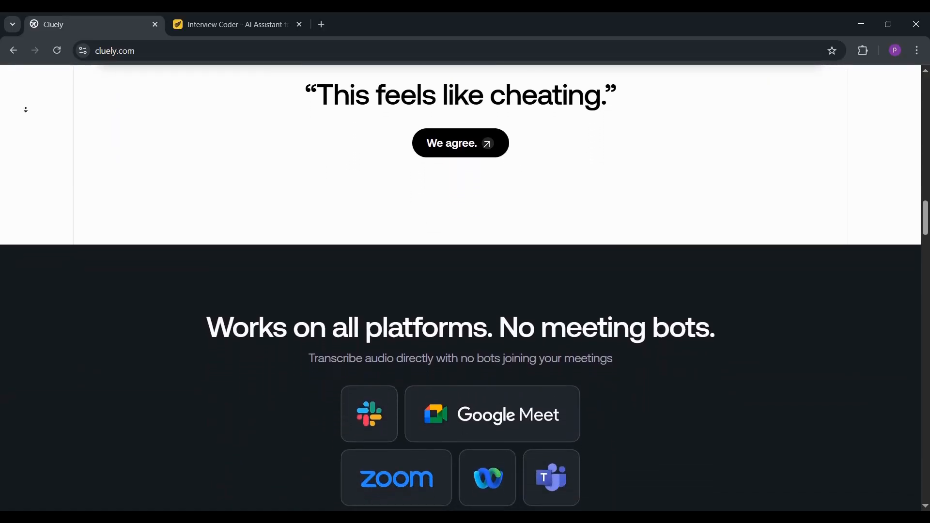
scroll(down, 3)
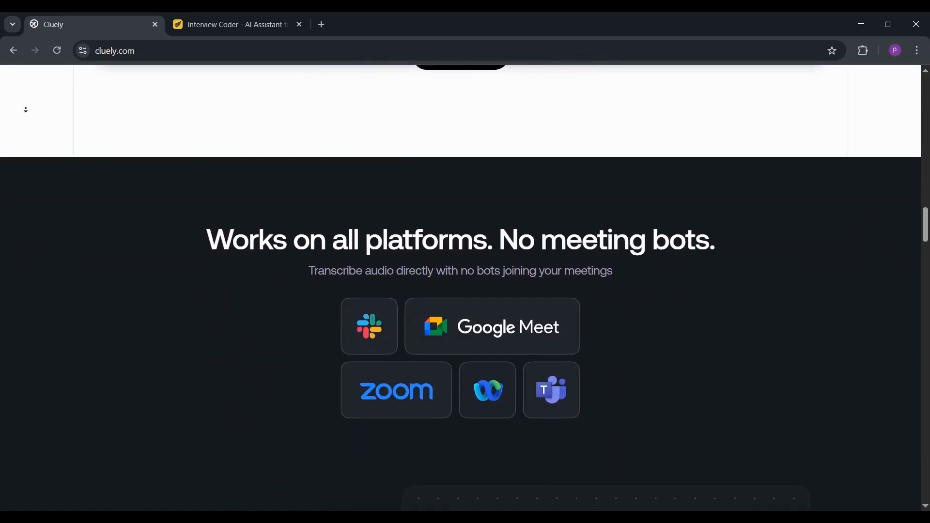
scroll(down, 3)
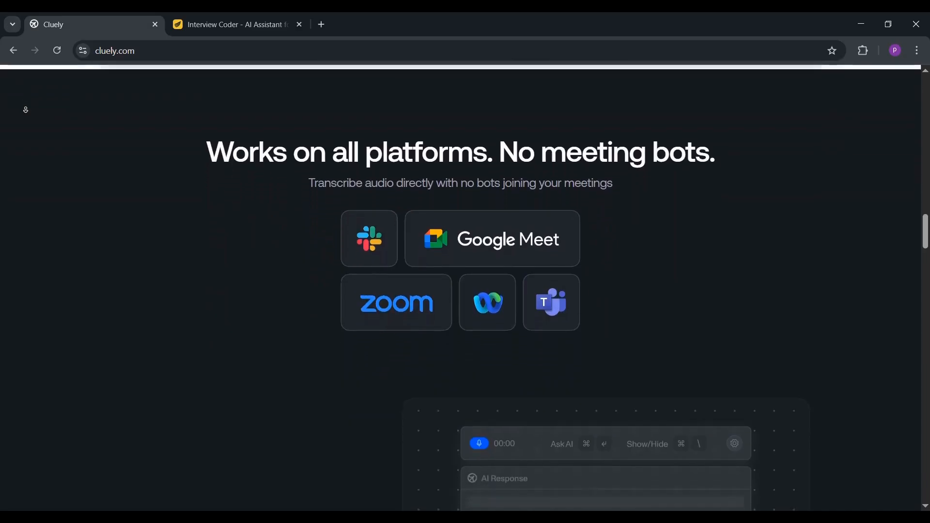
Switch to the Interview Coder tab and scroll into the 'Does it still work?' platform list
click(235, 25)
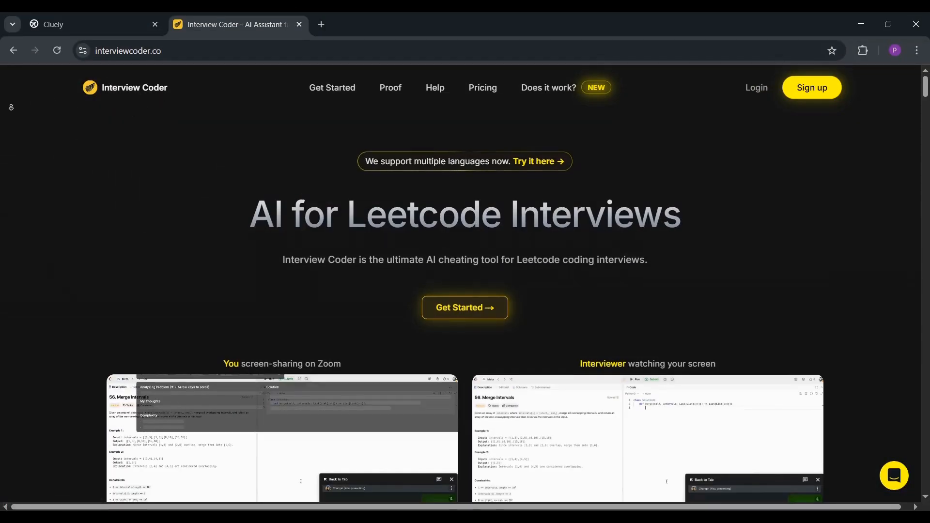
scroll(down, 3)
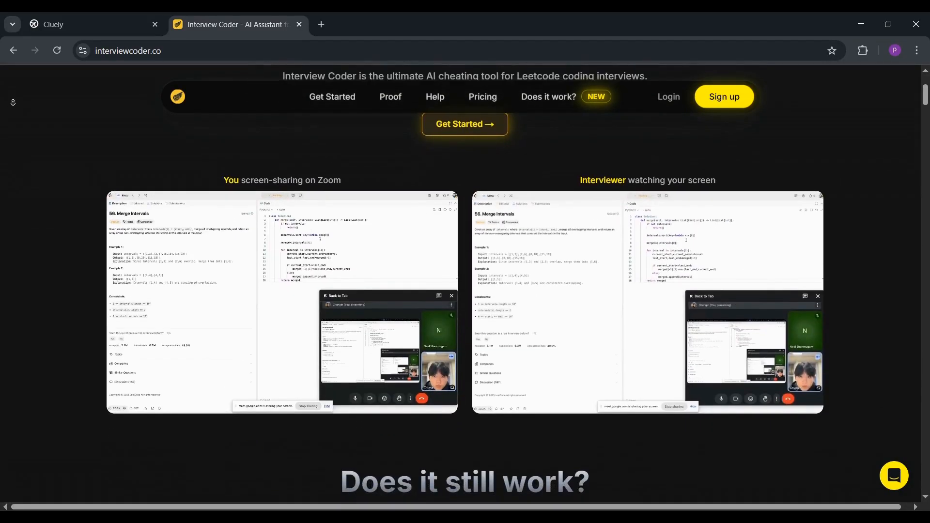
scroll(down, 3)
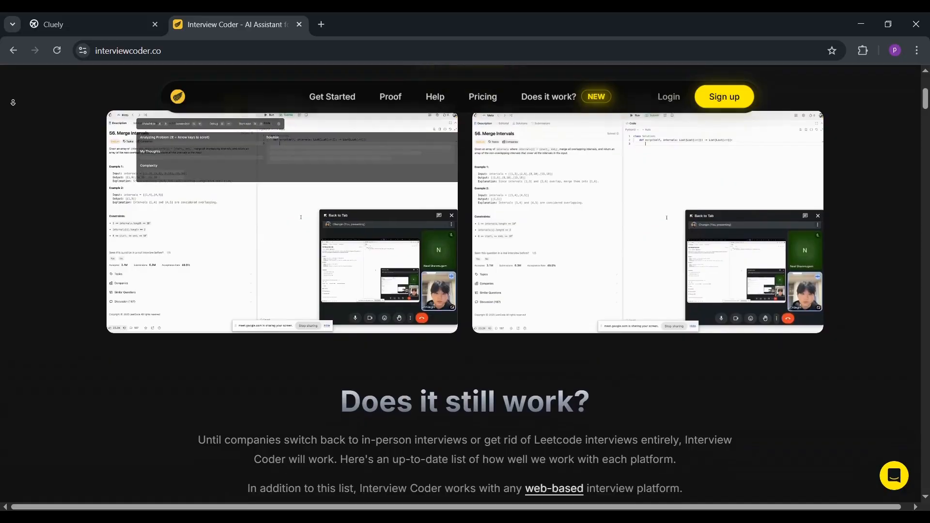
scroll(down, 3)
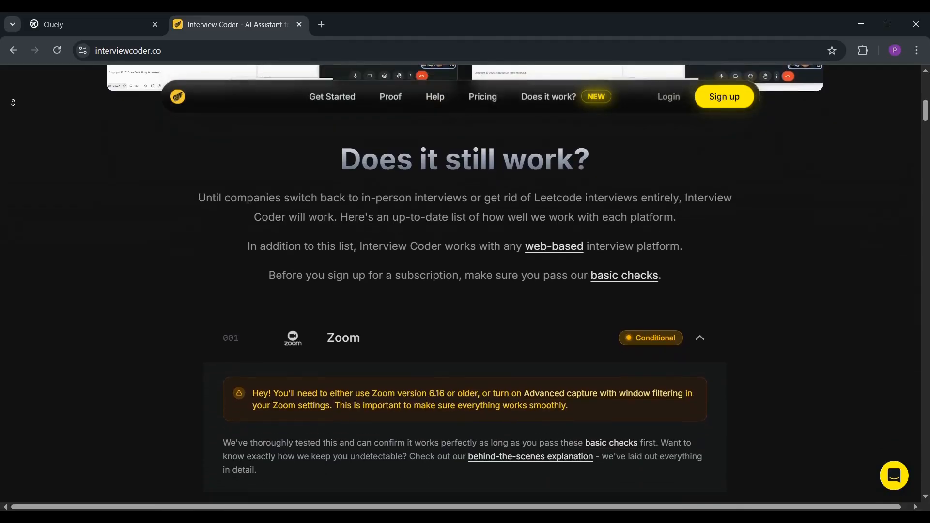
scroll(down, 3)
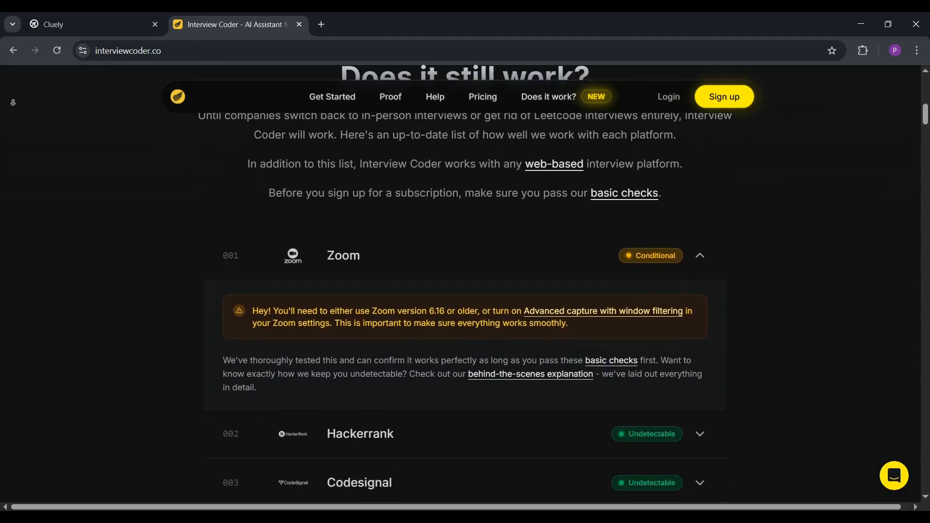
Scroll past the supported platform list to the Proof section with the Amazon offer video
scroll(down, 3)
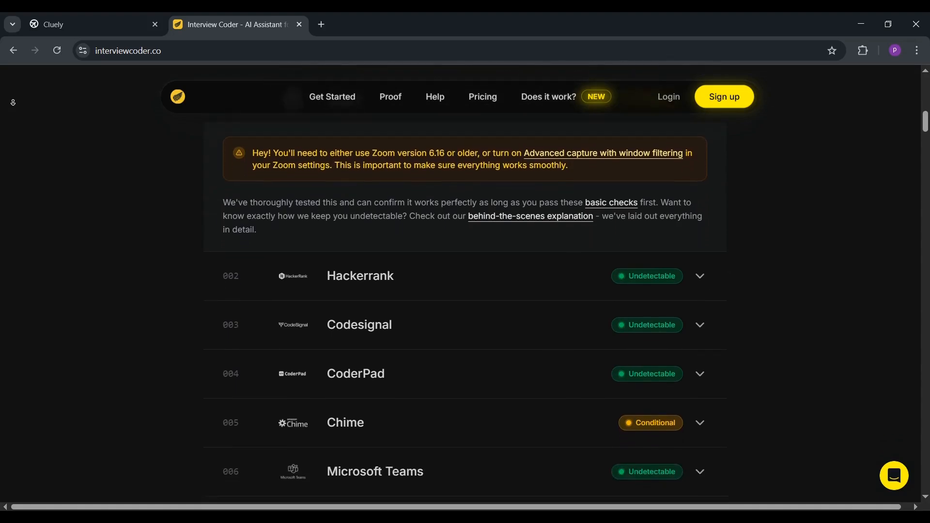
scroll(down, 3)
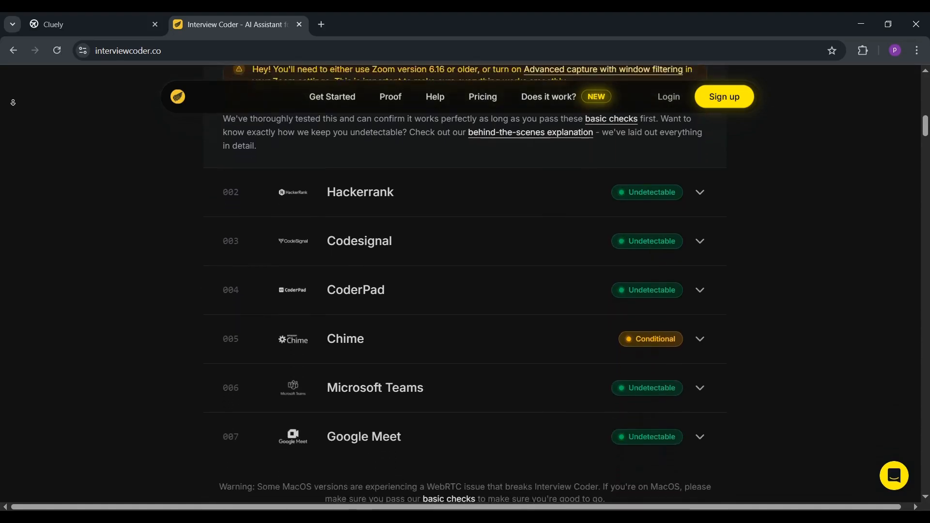
scroll(down, 3)
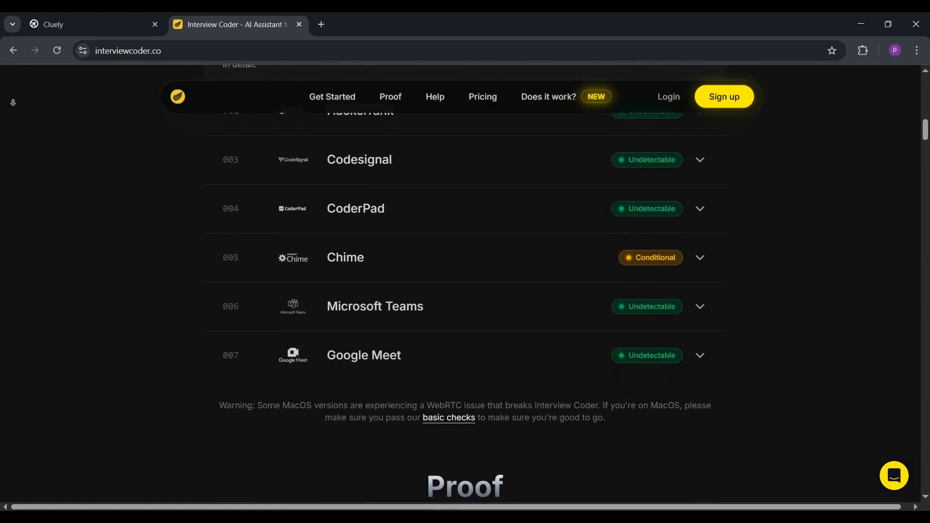
scroll(down, 3)
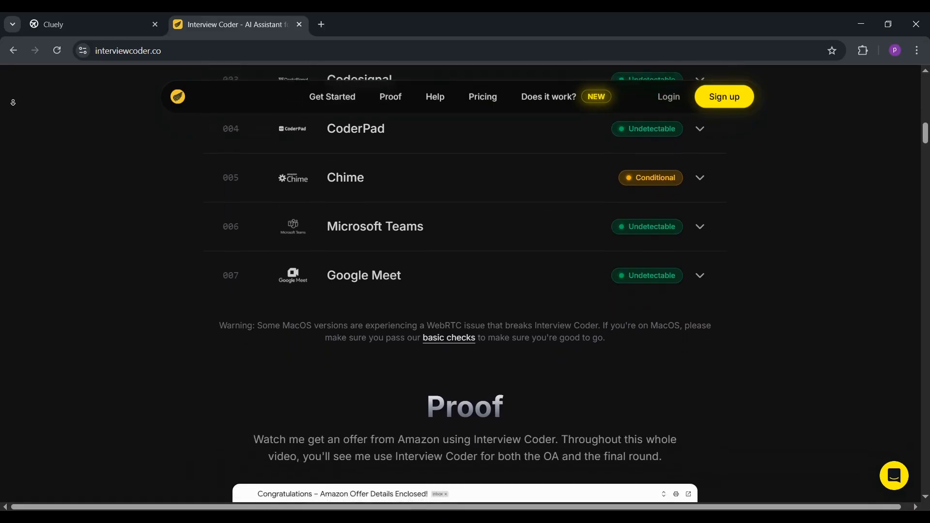
scroll(down, 3)
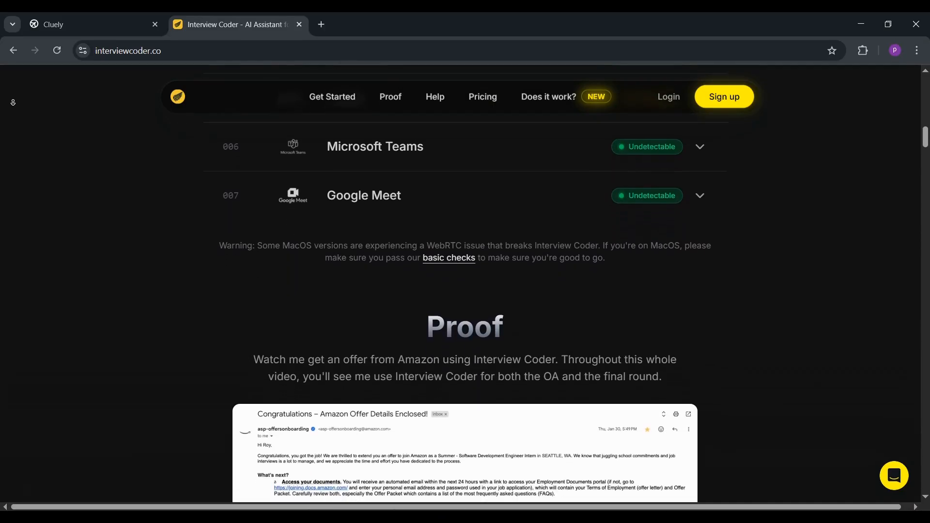
Scroll past the Proof video into the Undetectability feature cards like Screen Sharing and Webcam Monitoring
scroll(down, 3)
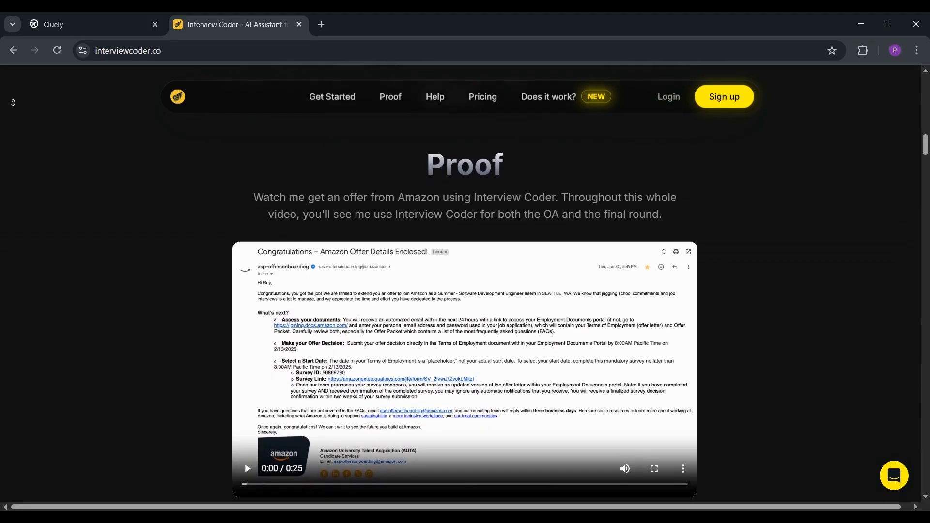
scroll(down, 3)
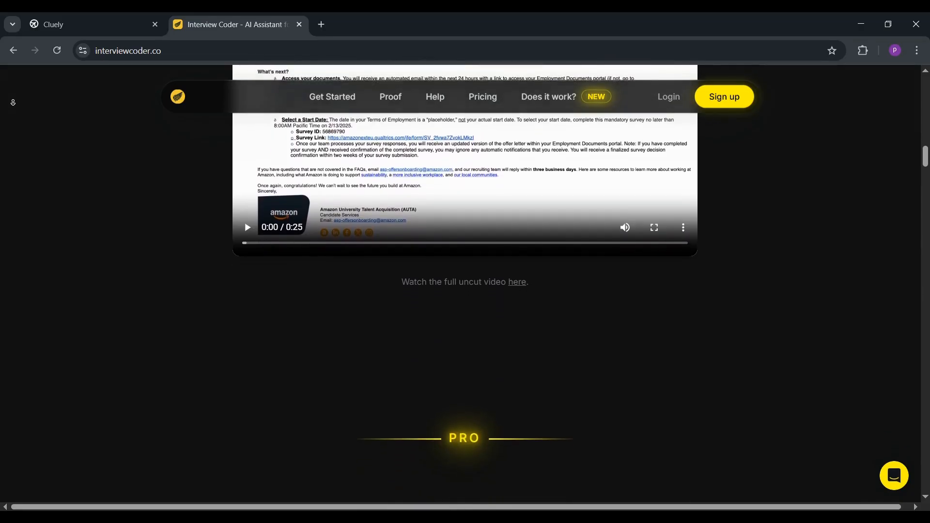
scroll(down, 3)
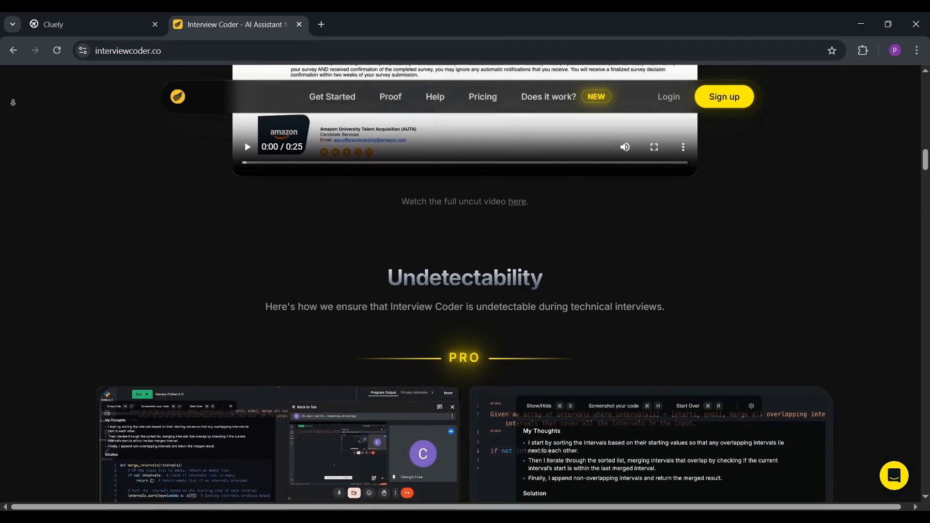
scroll(down, 3)
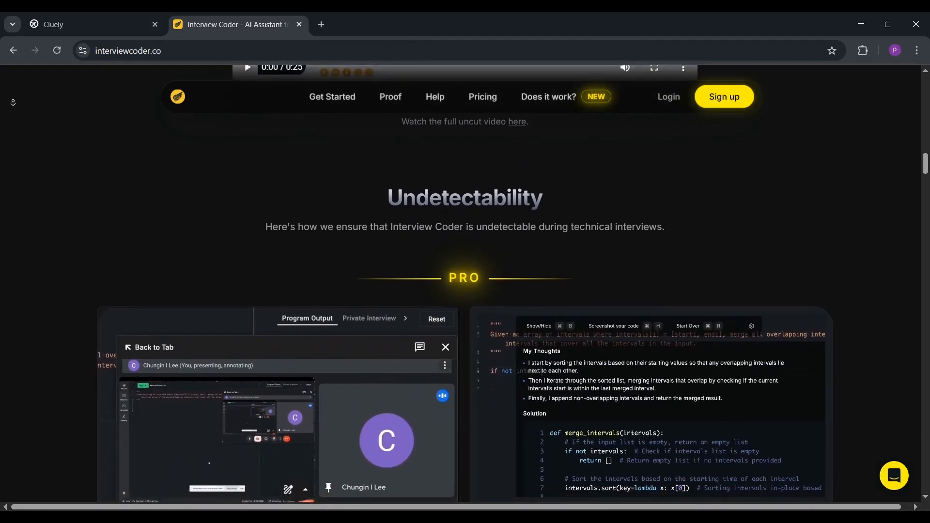
scroll(down, 3)
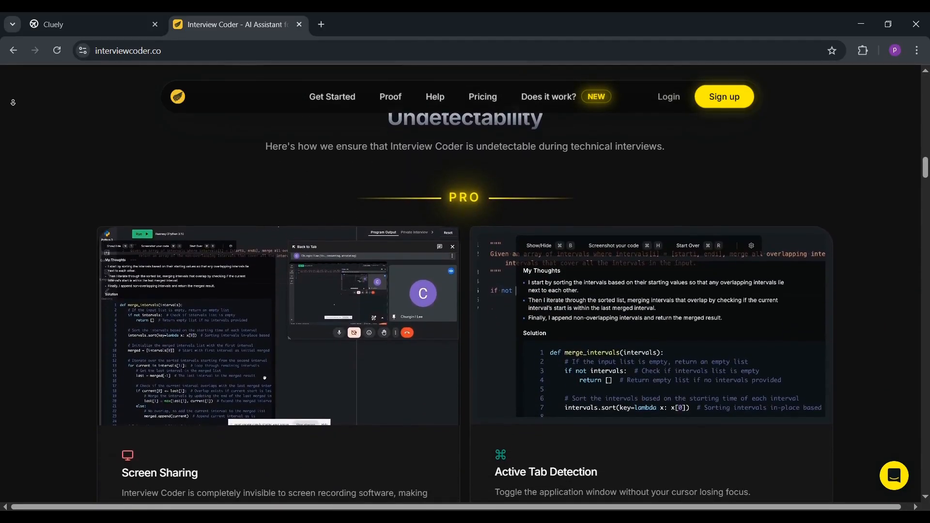
scroll(down, 3)
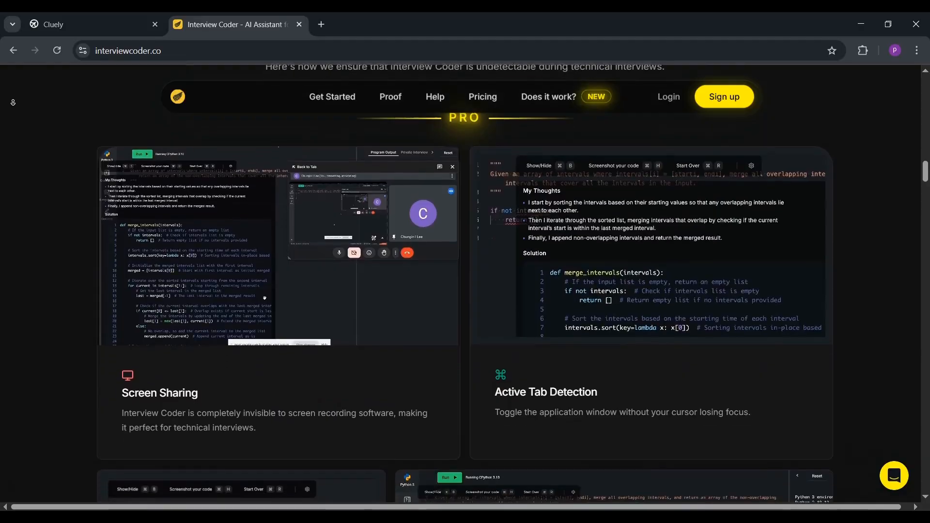
scroll(down, 3)
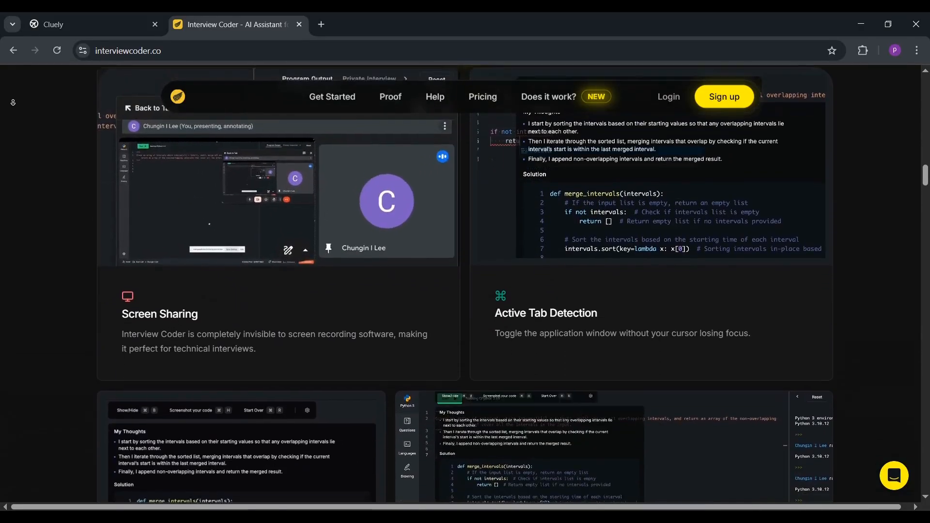
Scroll on past the feature cards to the 'Success Stories in Motion' testimonials
scroll(down, 3)
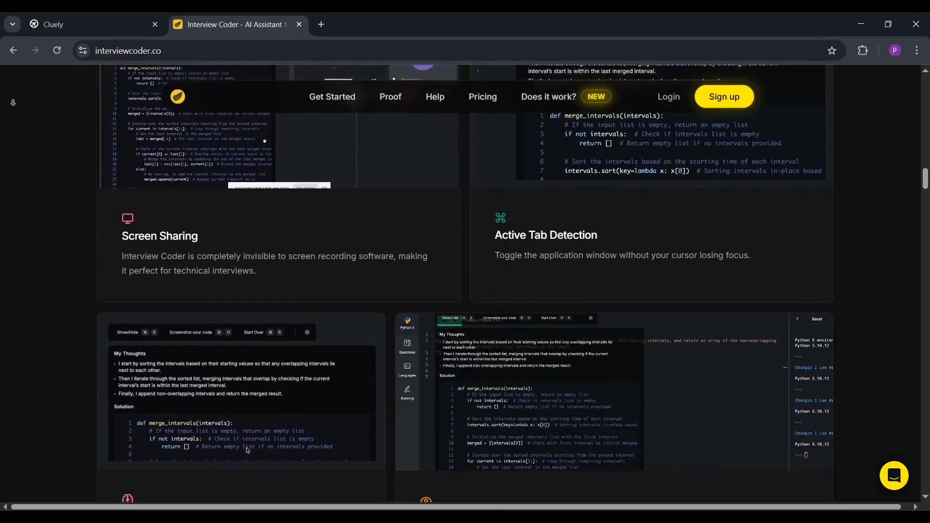
scroll(down, 3)
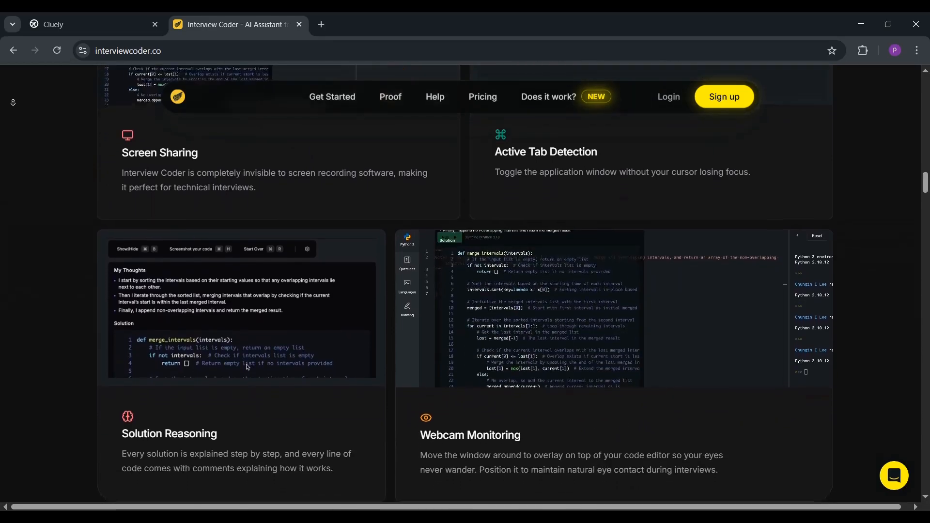
scroll(down, 3)
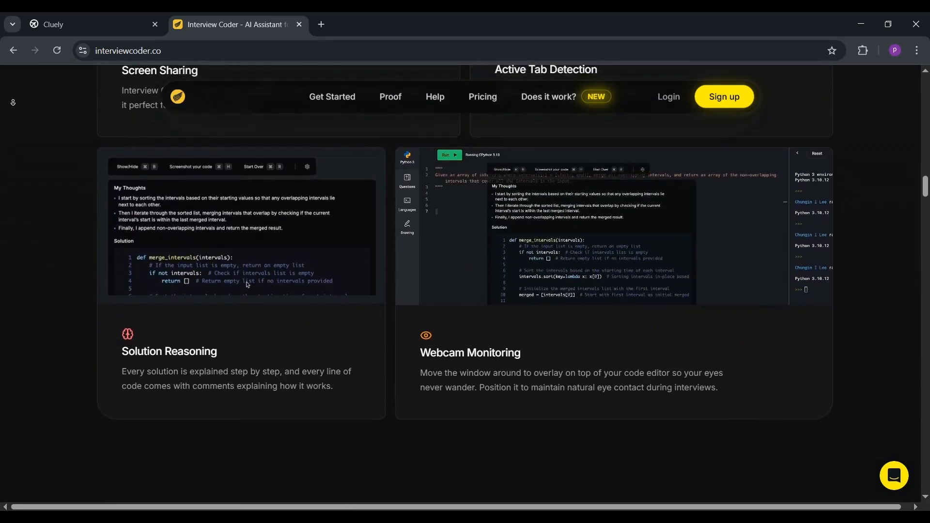
scroll(down, 3)
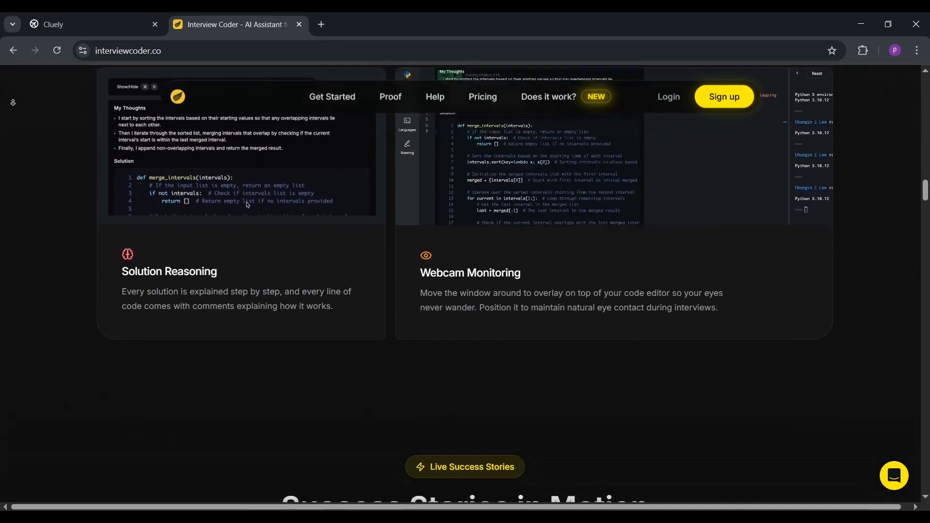
scroll(down, 3)
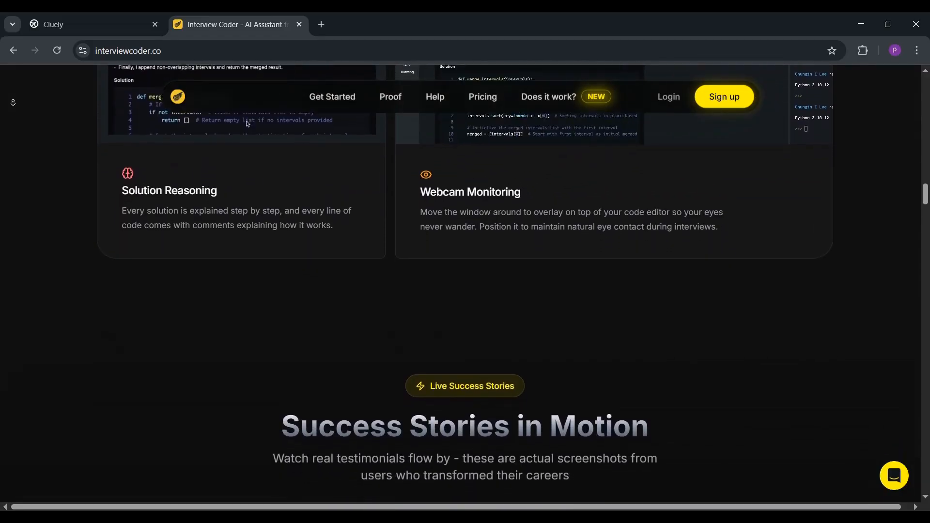
scroll(down, 3)
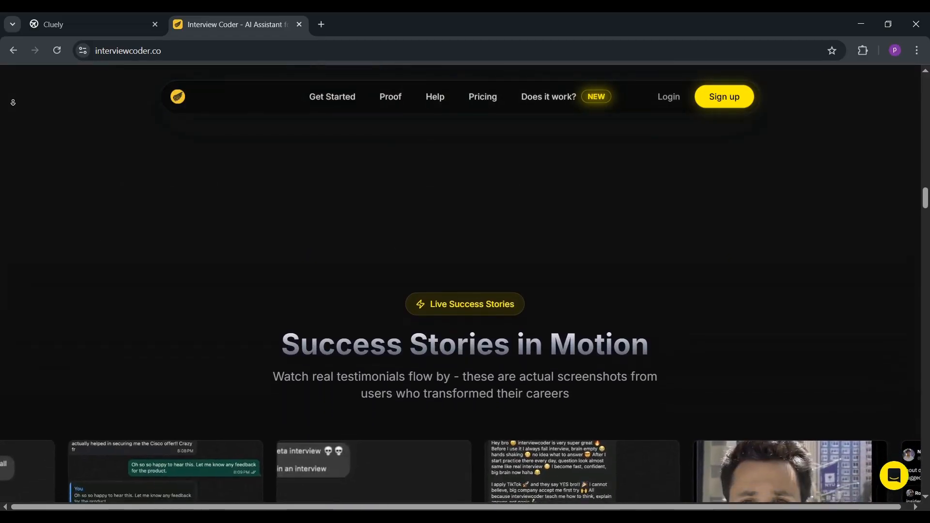
scroll(down, 3)
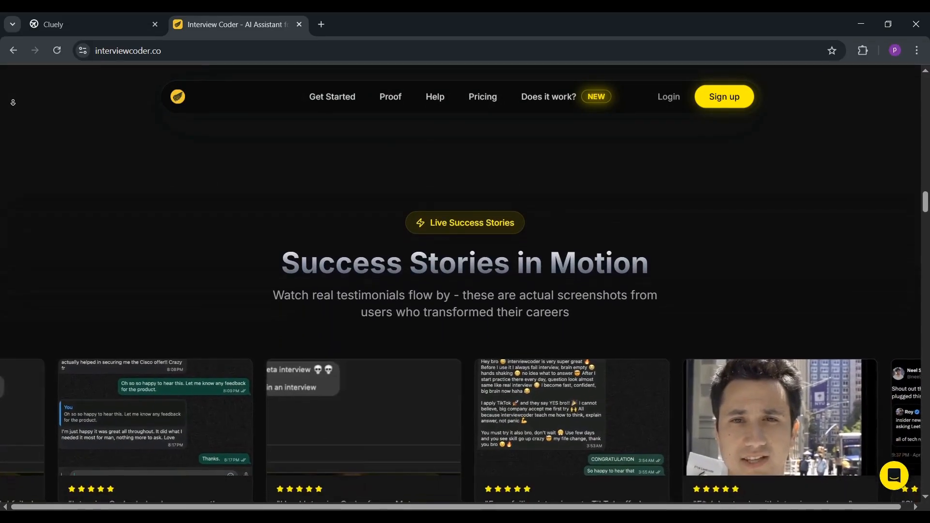